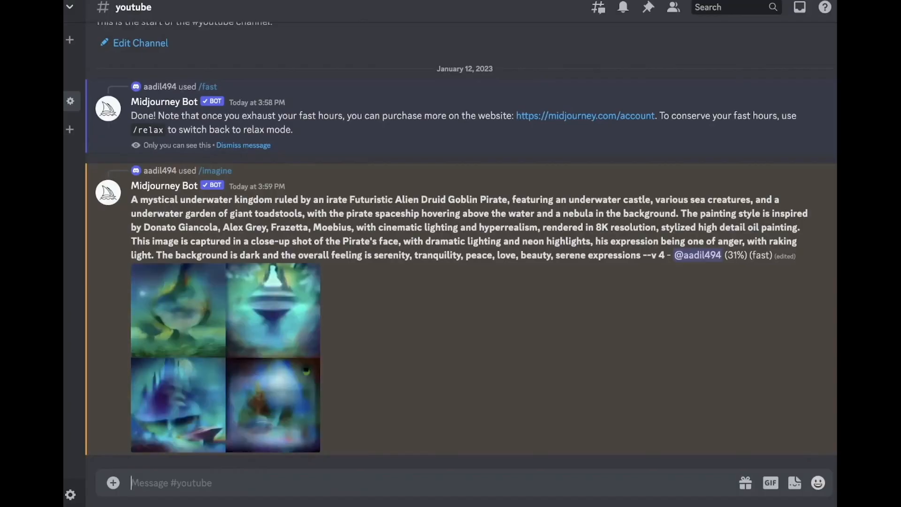
View the finished four-image underwater pirate kingdom grid at full size
{"action": "left_click", "coordinate": [333, 414]}
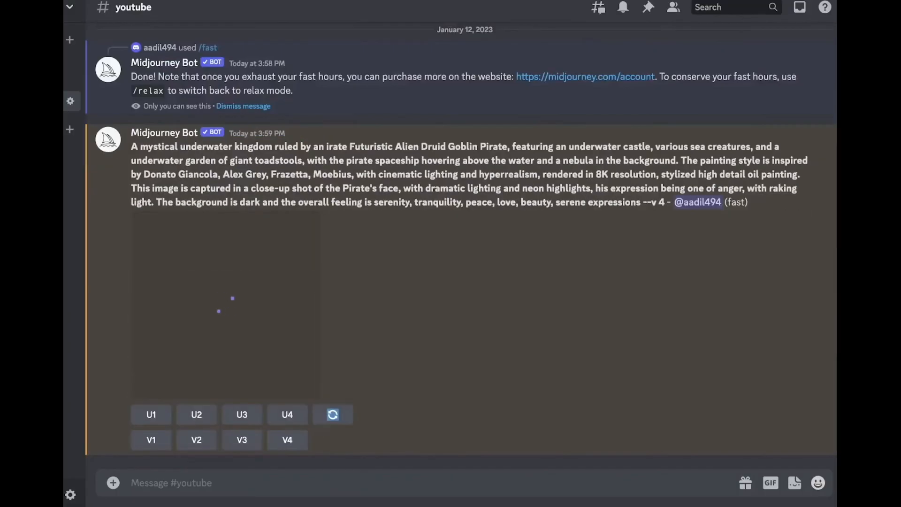
{"action": "left_click", "coordinate": [225, 304]}
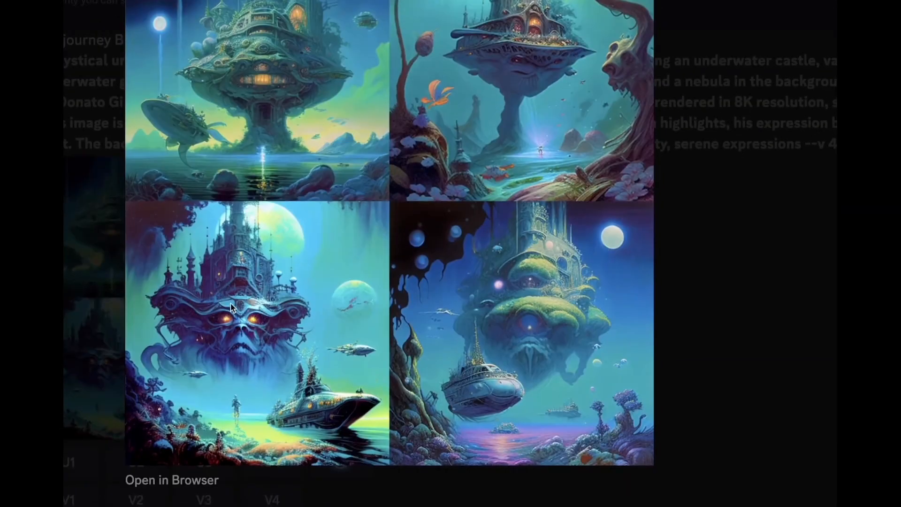
{"action": "mouse_move", "coordinate": [493, 342]}
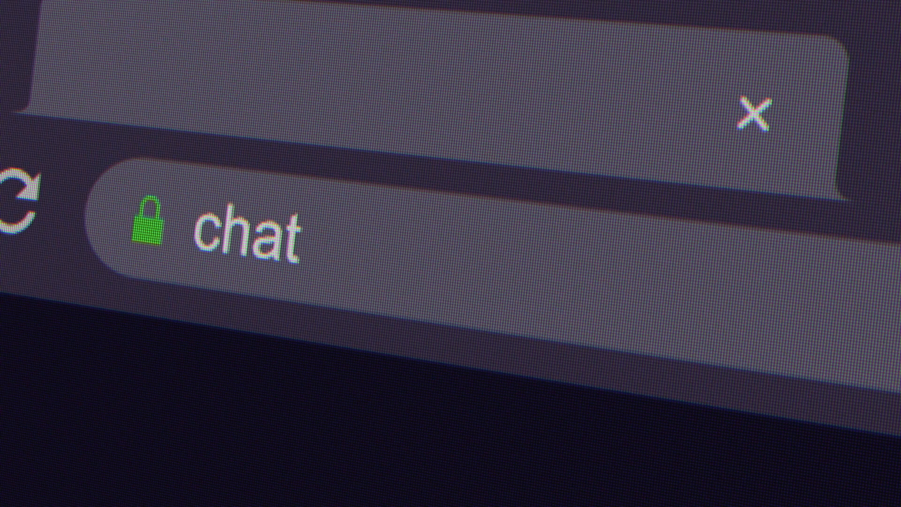
{"action": "type", "text": "gpt"}
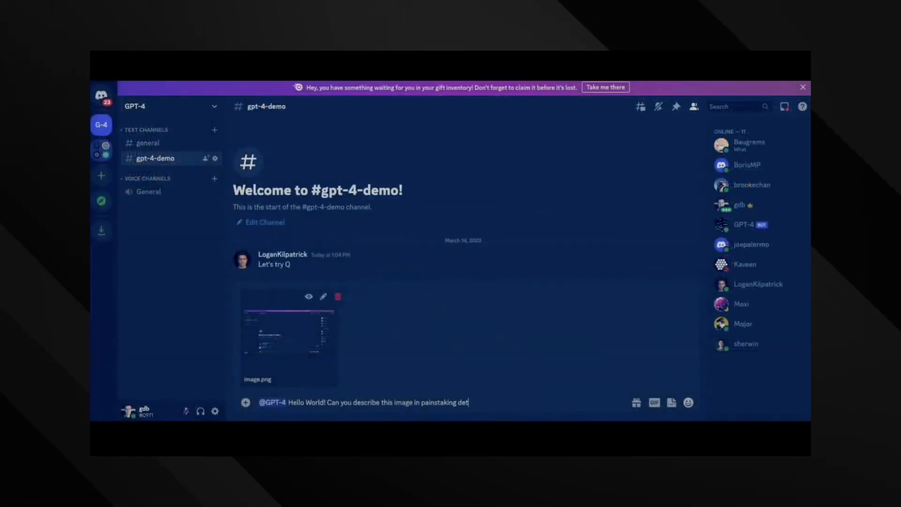
{"action": "key", "text": "Enter"}
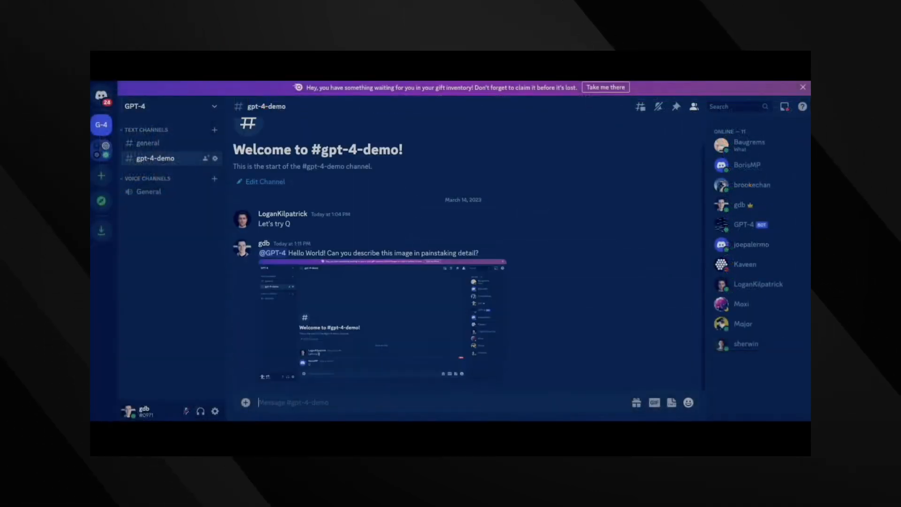